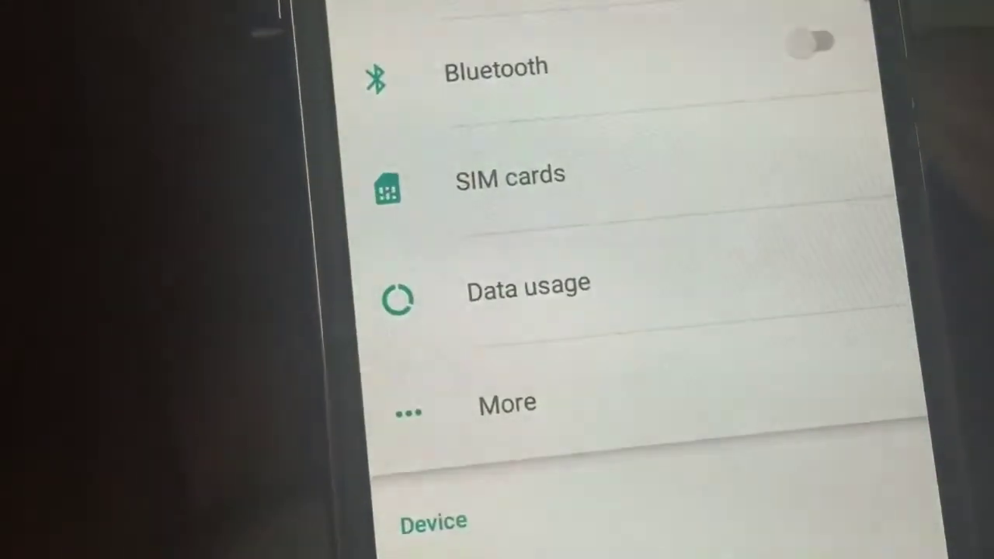
pyautogui.scroll(-3)
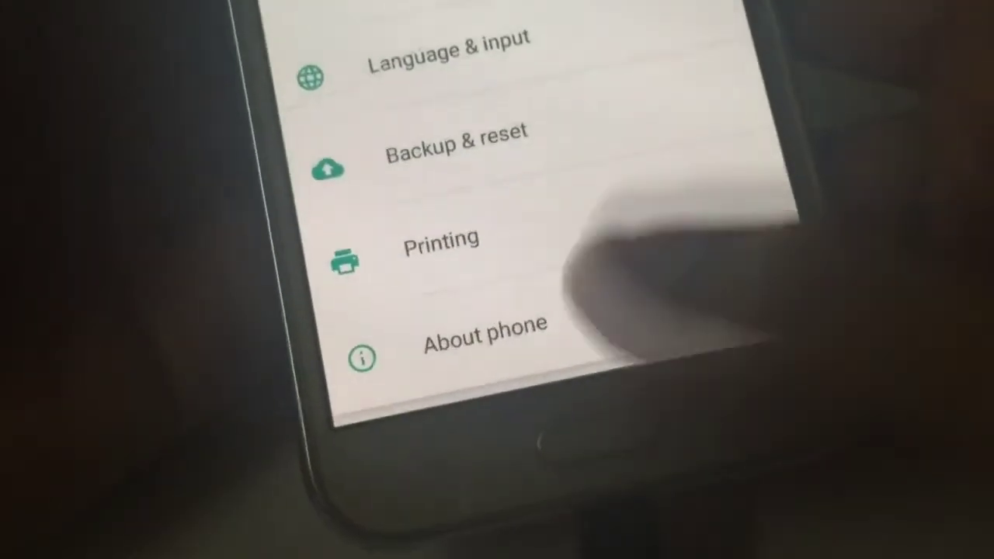